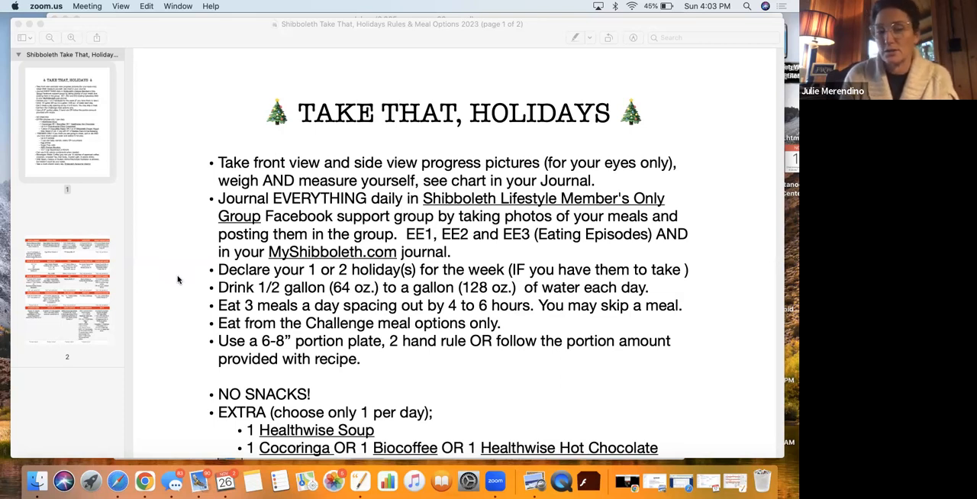
{"action": "mouse_move", "coordinate": [204, 310]}
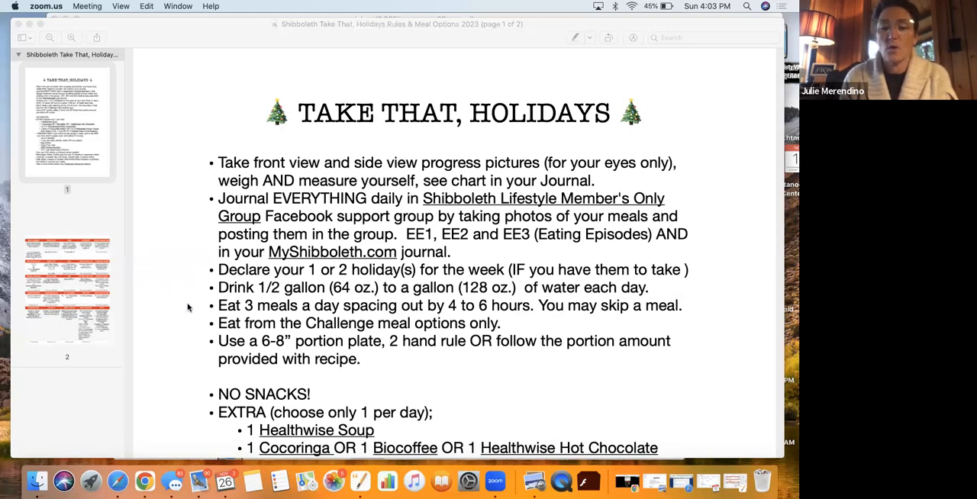
{"action": "scroll", "scroll_direction": "down", "scroll_amount": 3}
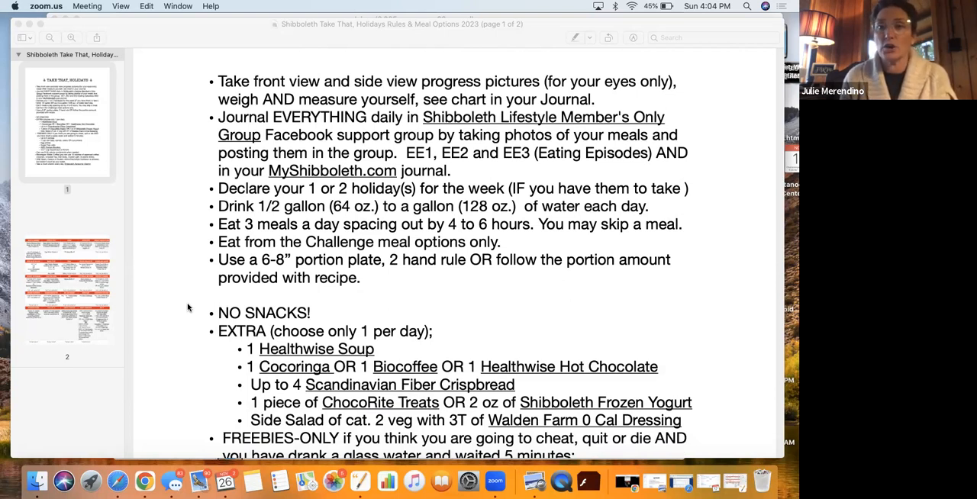
{"action": "scroll", "scroll_direction": "down", "scroll_amount": 3}
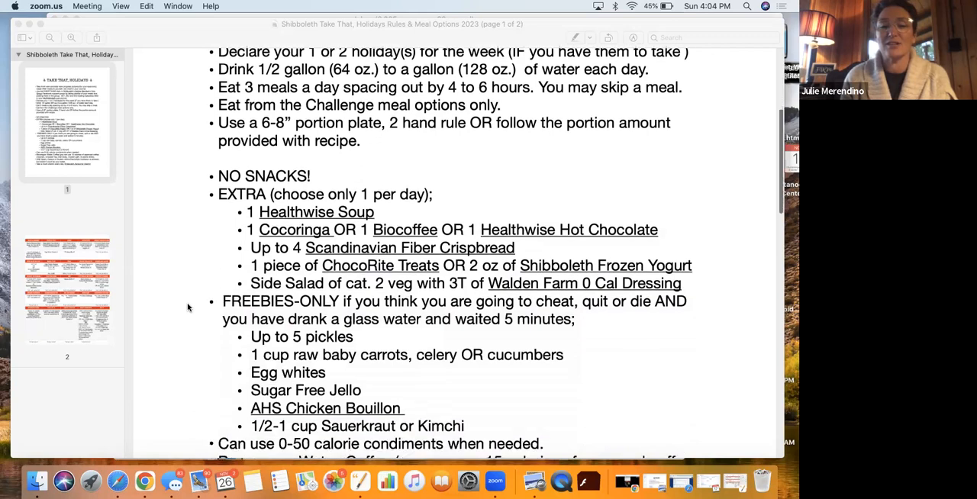
{"action": "scroll", "scroll_direction": "down", "scroll_amount": 3}
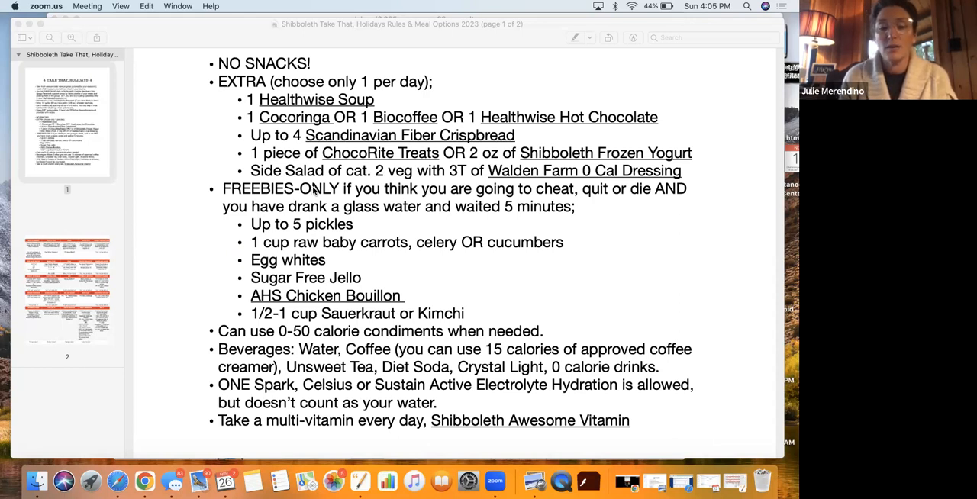
{"action": "mouse_move", "coordinate": [182, 296]}
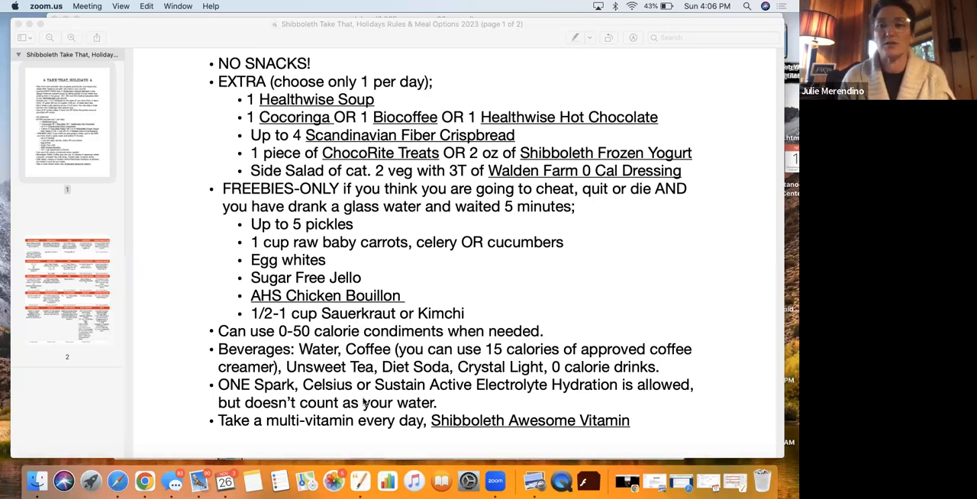
{"action": "scroll", "scroll_direction": "down", "scroll_amount": 3}
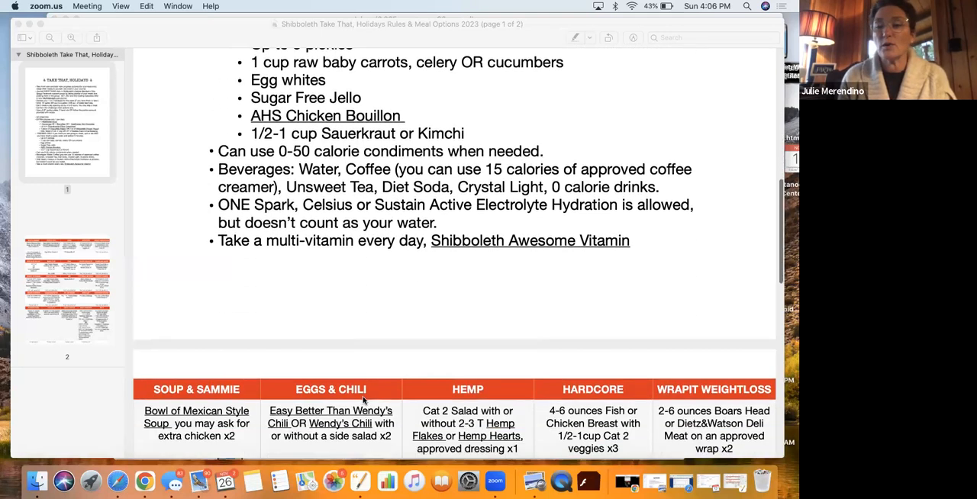
{"action": "scroll", "scroll_direction": "down", "scroll_amount": 3}
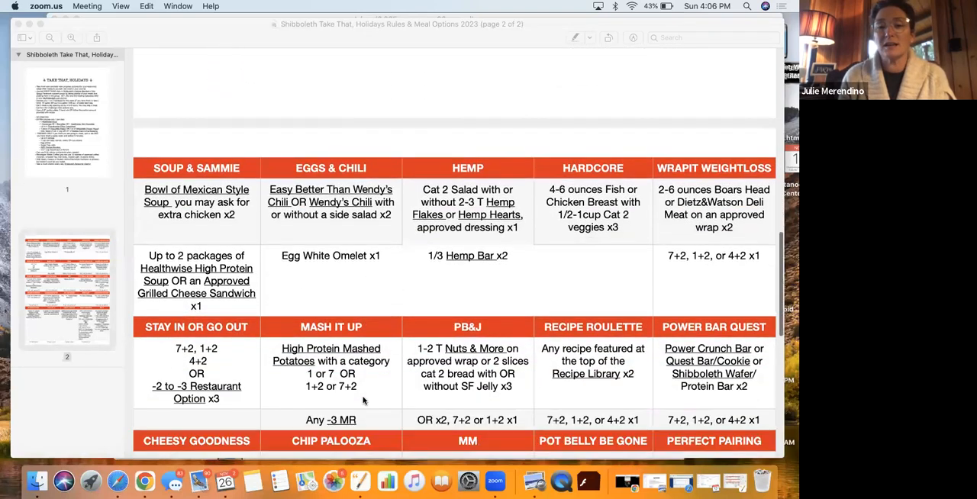
{"action": "scroll", "scroll_direction": "down", "scroll_amount": 3}
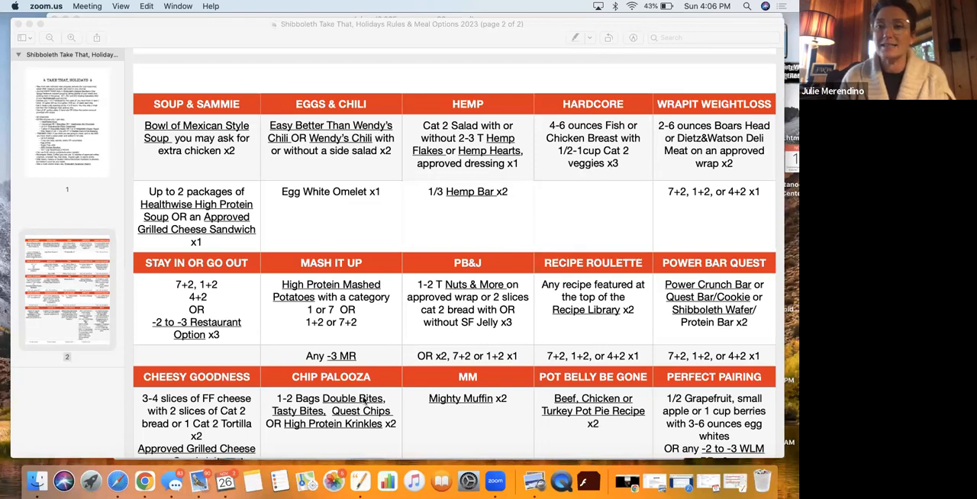
{"action": "scroll", "scroll_direction": "down", "scroll_amount": 3}
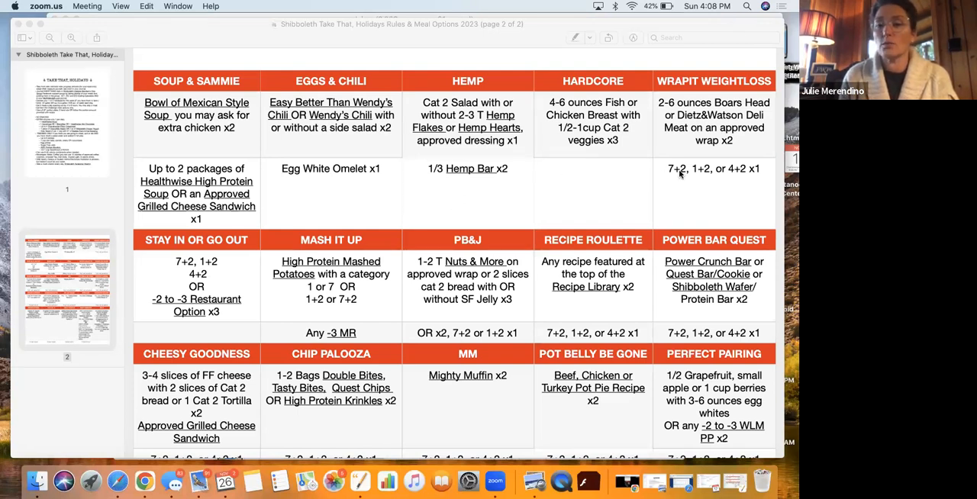
{"action": "mouse_move", "coordinate": [206, 287]}
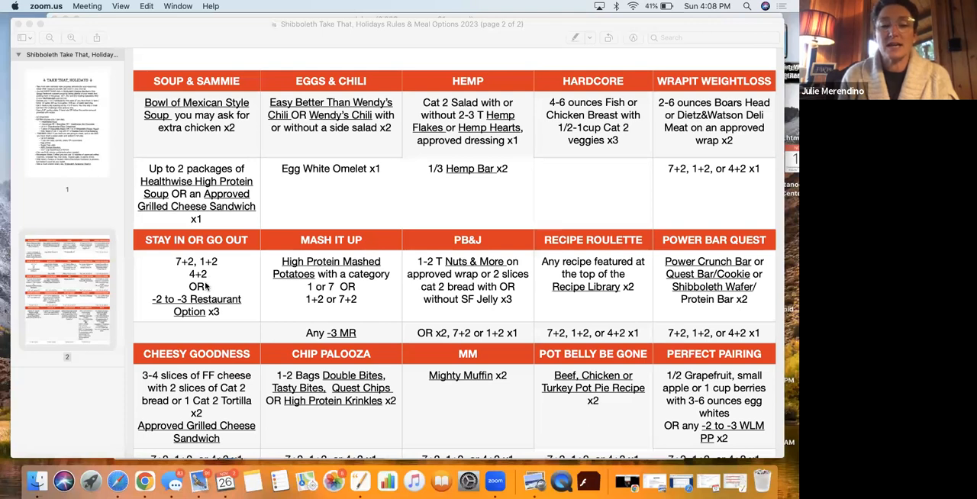
{"action": "mouse_move", "coordinate": [232, 281]}
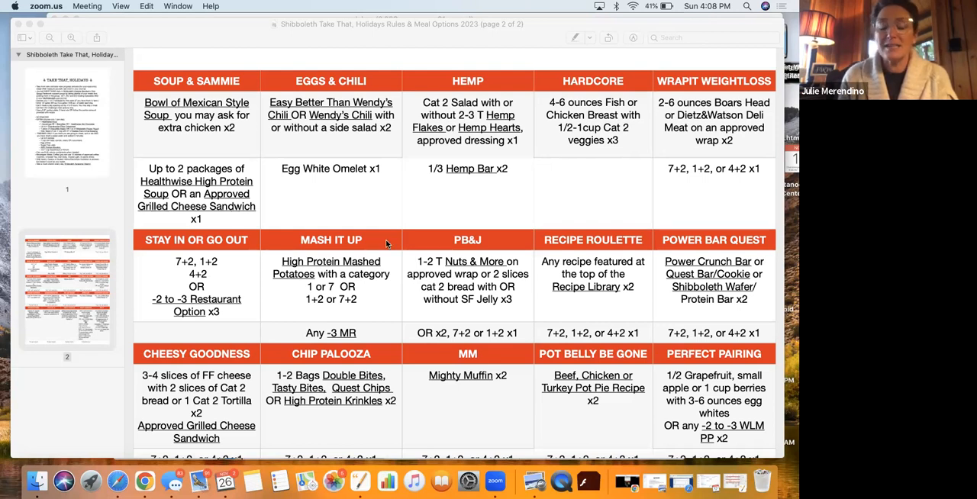
{"action": "mouse_move", "coordinate": [387, 258]}
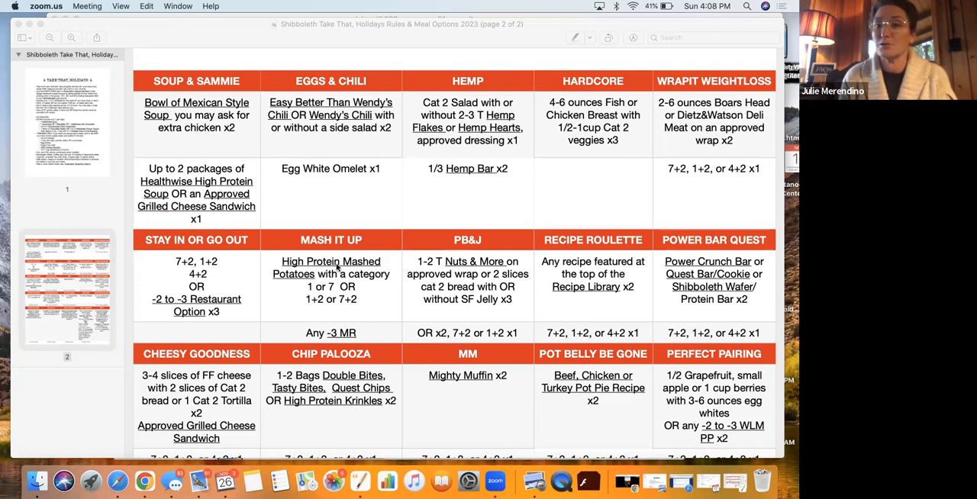
{"action": "mouse_move", "coordinate": [374, 290]}
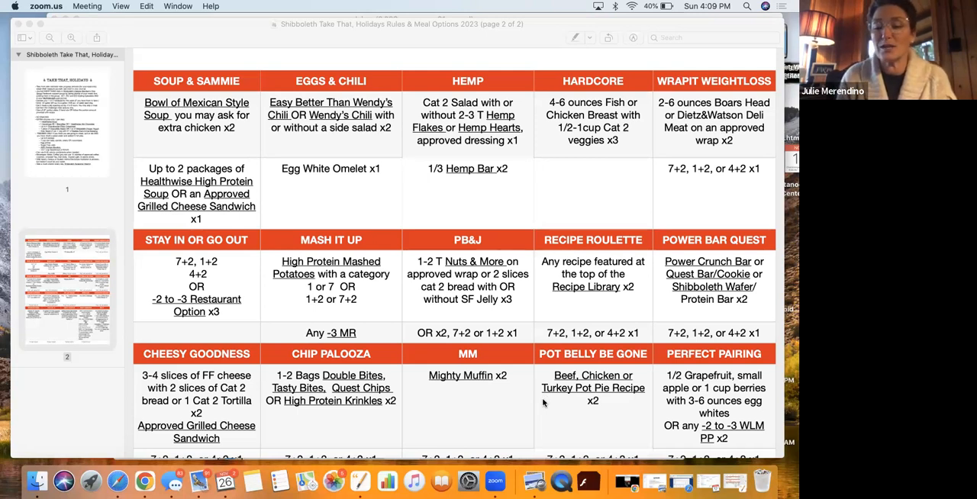
{"action": "scroll", "scroll_direction": "down", "scroll_amount": 3}
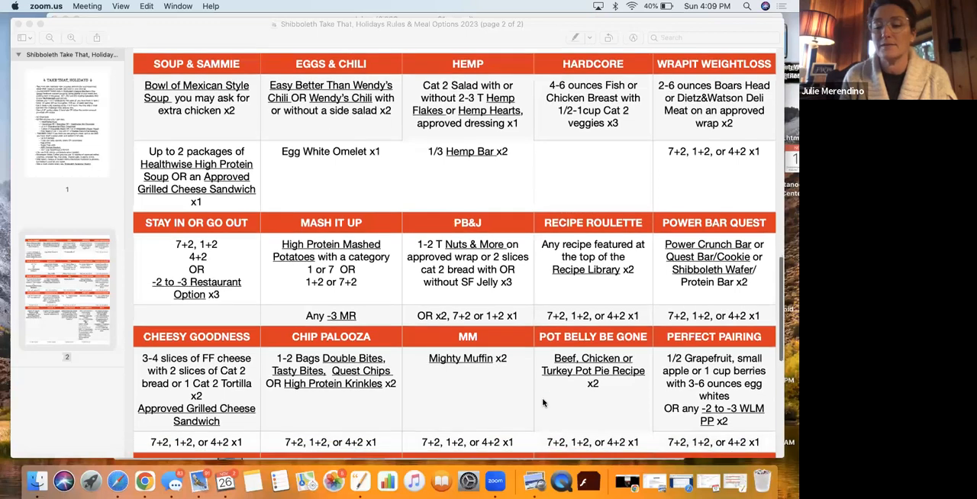
{"action": "scroll", "scroll_direction": "down", "scroll_amount": 3}
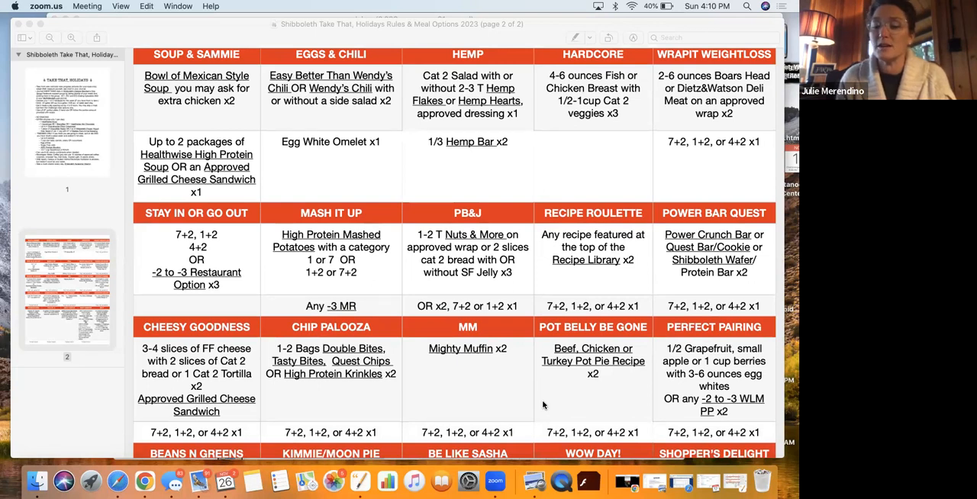
{"action": "mouse_move", "coordinate": [576, 360]}
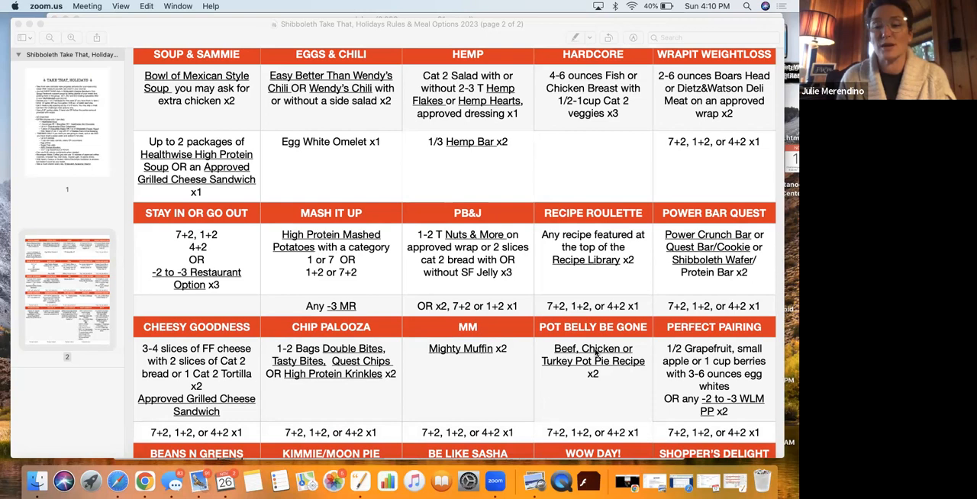
{"action": "scroll", "scroll_direction": "down", "scroll_amount": 3}
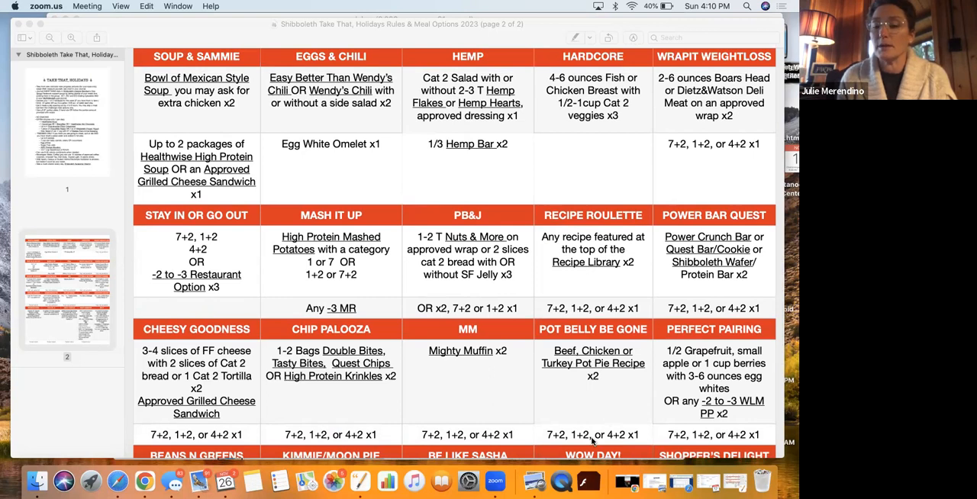
{"action": "mouse_move", "coordinate": [765, 360]}
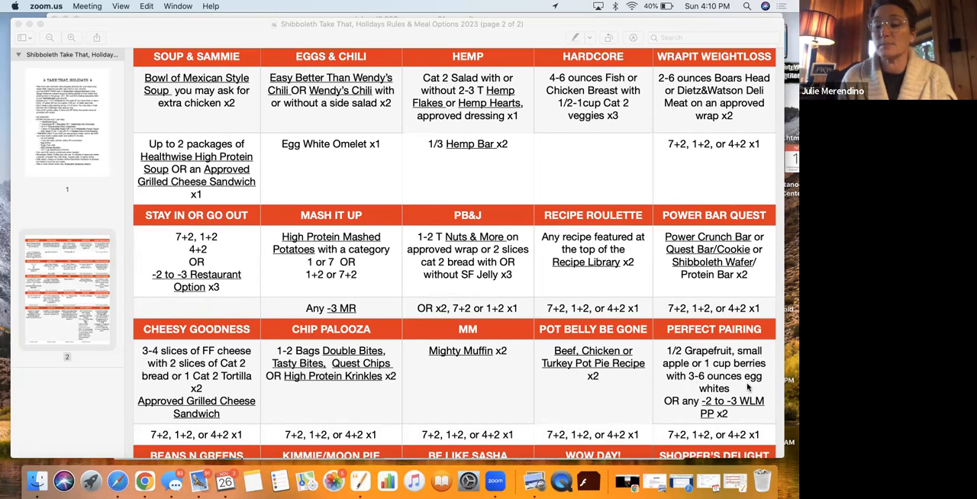
{"action": "mouse_move", "coordinate": [714, 409]}
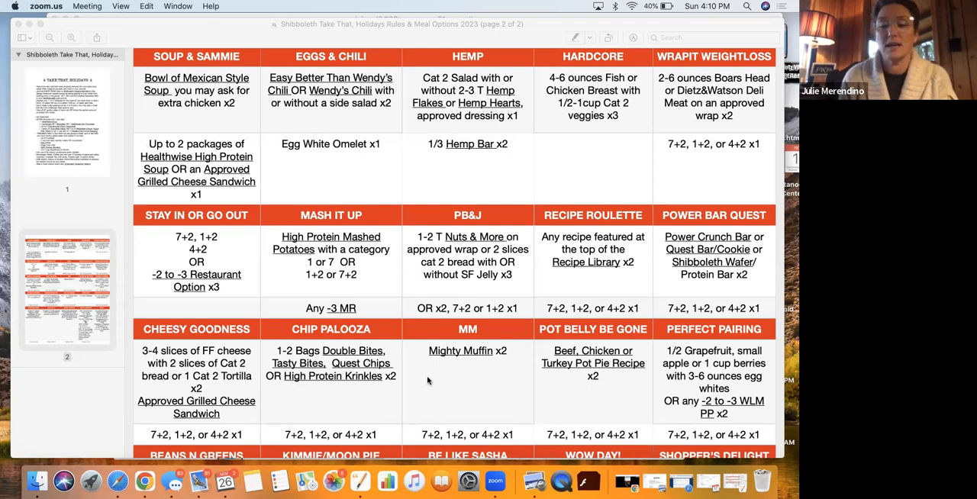
{"action": "scroll", "scroll_direction": "down", "scroll_amount": 3}
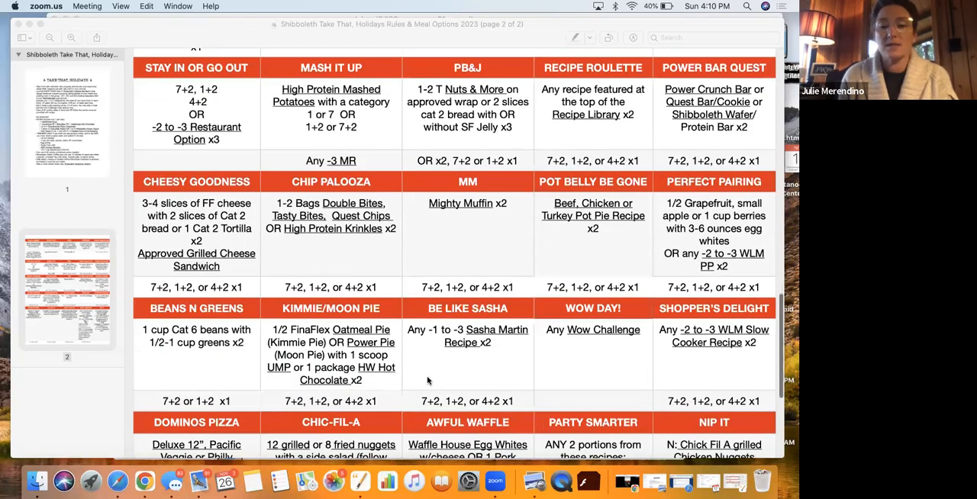
{"action": "scroll", "scroll_direction": "down", "scroll_amount": 3}
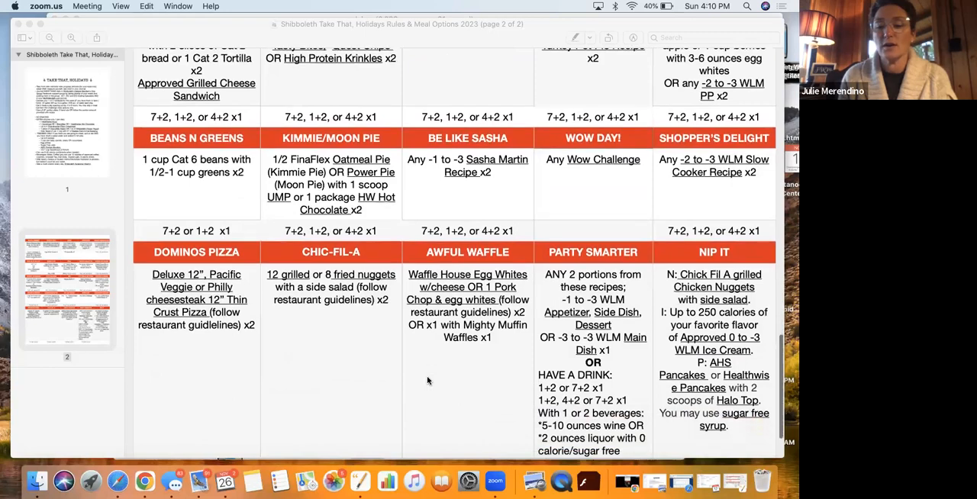
{"action": "scroll", "scroll_direction": "down", "scroll_amount": 3}
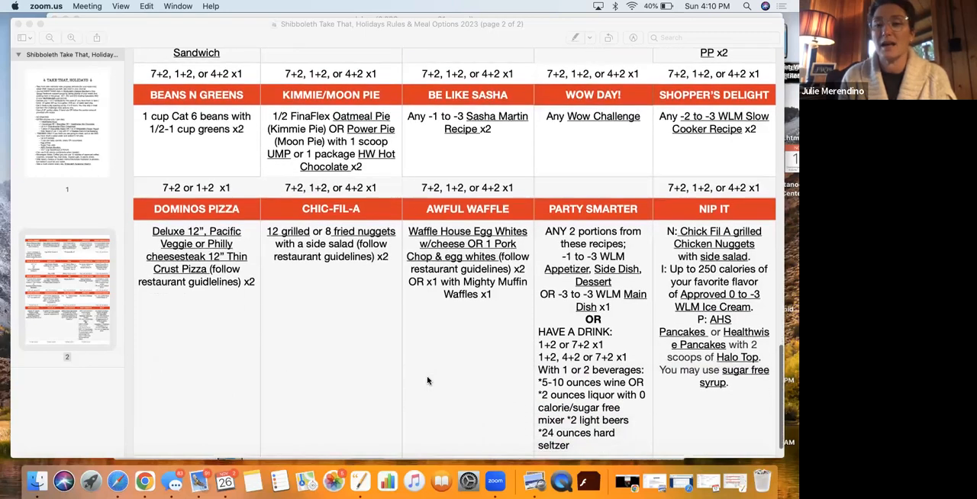
{"action": "scroll", "scroll_direction": "down", "scroll_amount": 3}
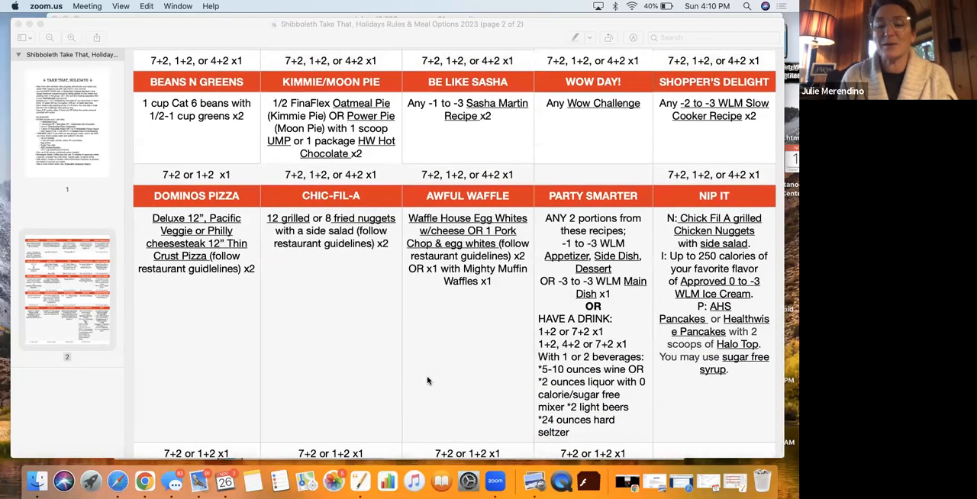
{"action": "scroll", "scroll_direction": "down", "scroll_amount": 3}
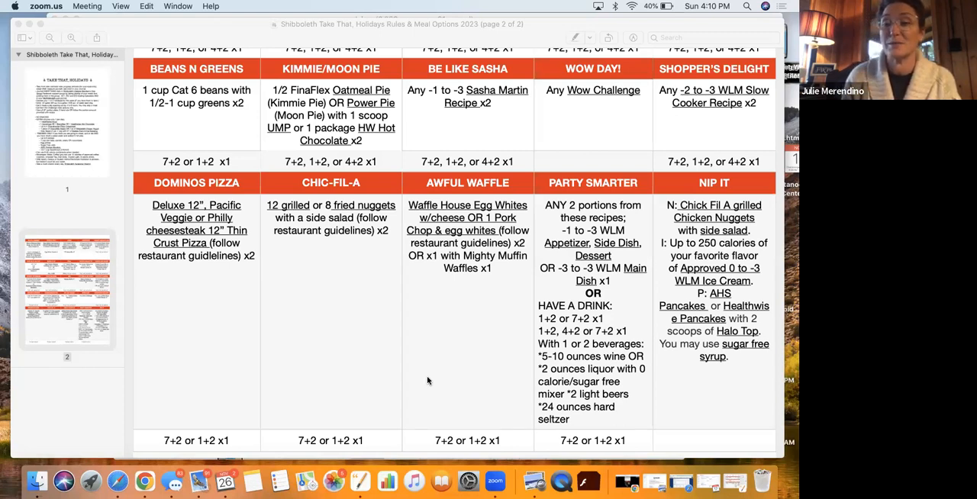
{"action": "mouse_move", "coordinate": [366, 312]}
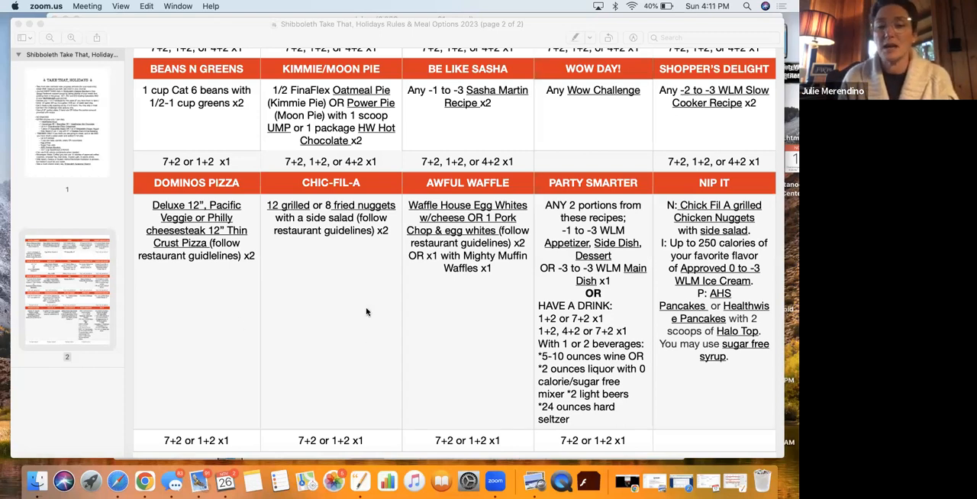
{"action": "mouse_move", "coordinate": [467, 308]}
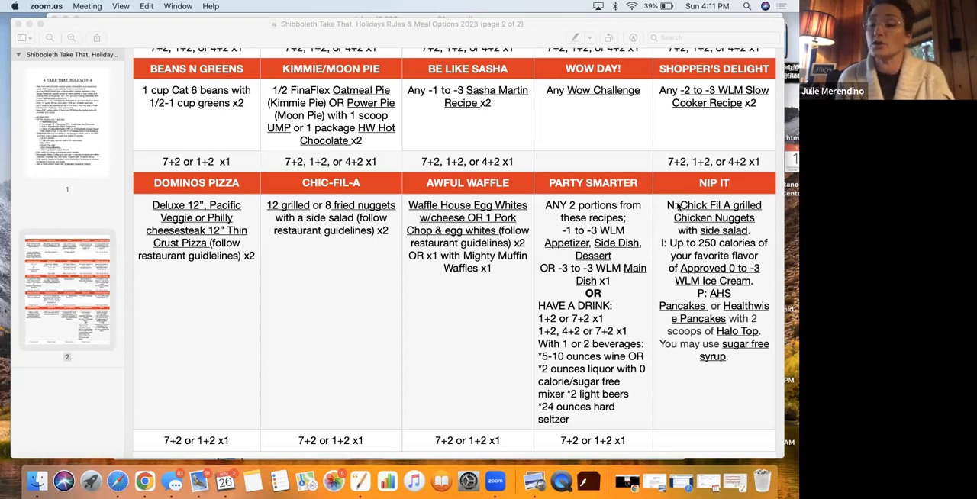
{"action": "mouse_move", "coordinate": [717, 301]}
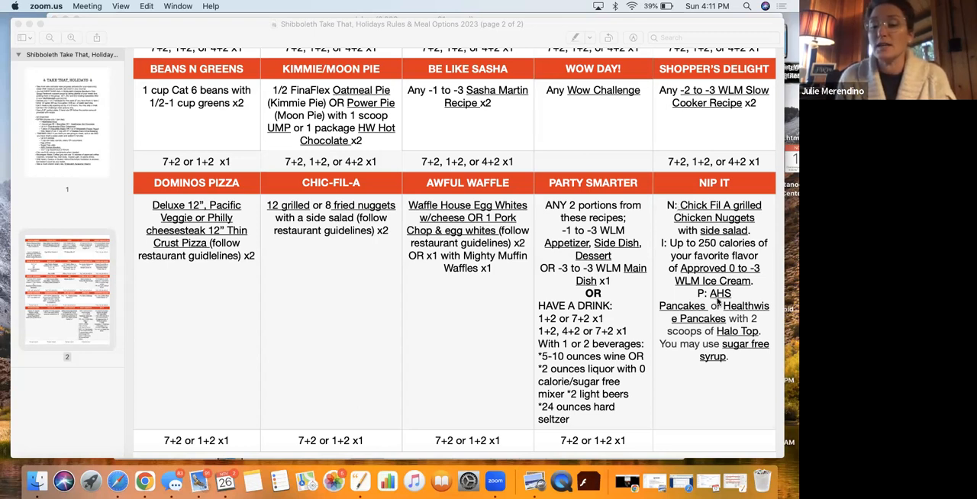
{"action": "mouse_move", "coordinate": [710, 357]}
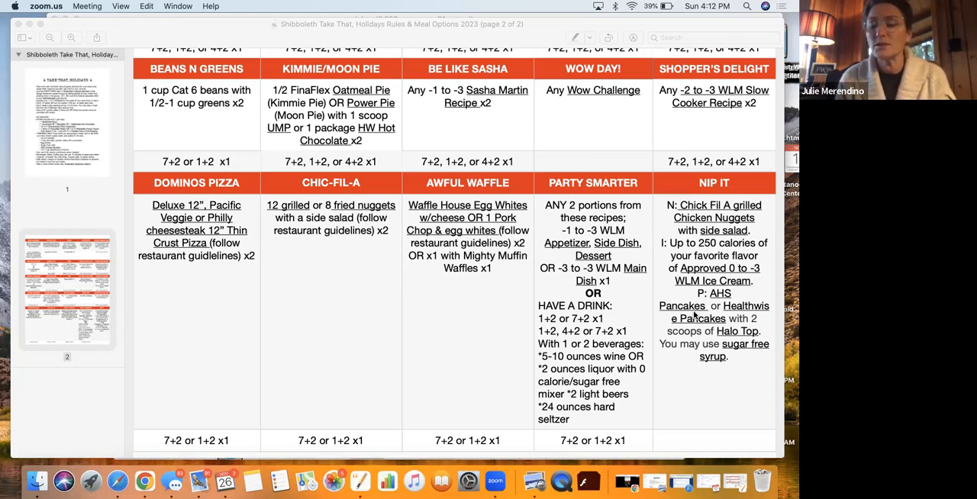
{"action": "mouse_move", "coordinate": [693, 316]}
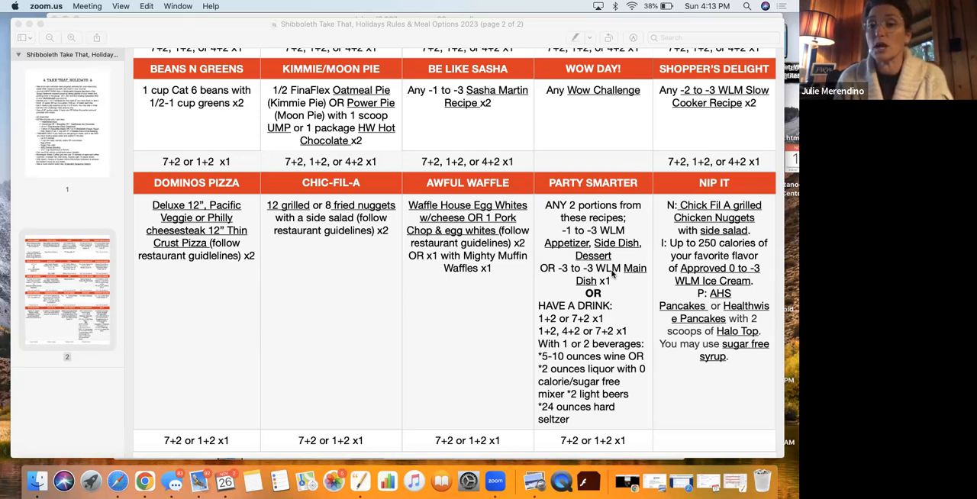
{"action": "mouse_move", "coordinate": [586, 450]}
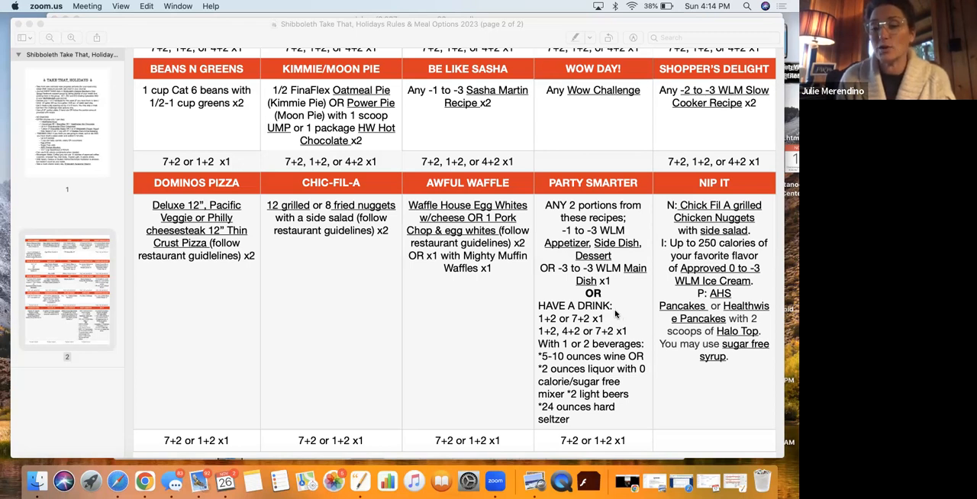
{"action": "mouse_move", "coordinate": [613, 313]}
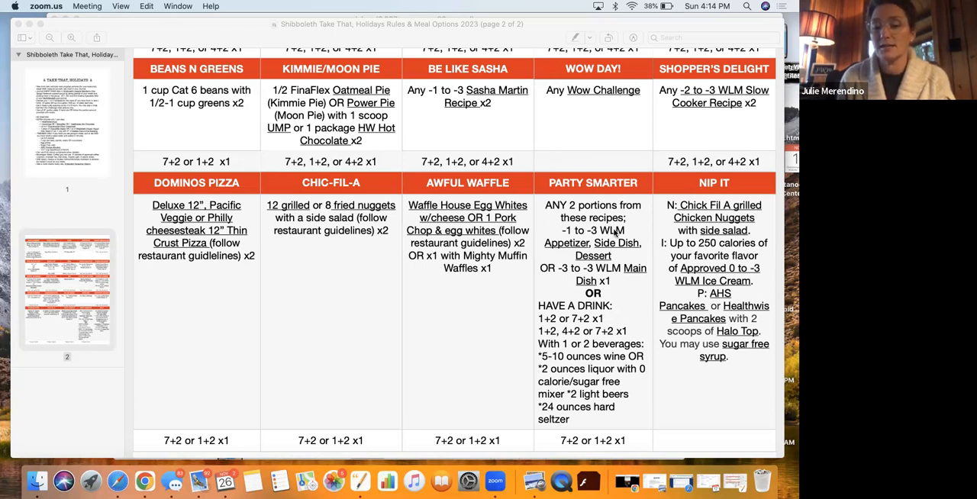
{"action": "mouse_move", "coordinate": [535, 361]}
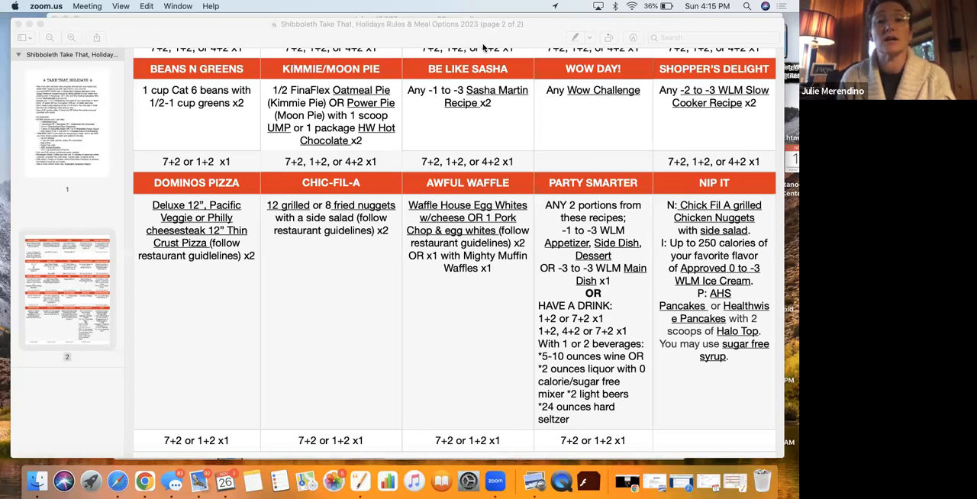
{"action": "mouse_move", "coordinate": [641, 420]}
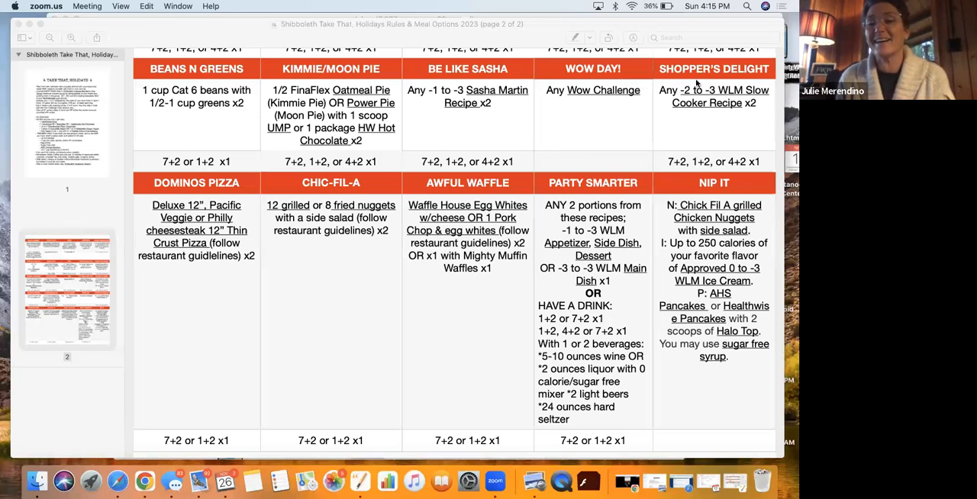
{"action": "mouse_move", "coordinate": [659, 47]}
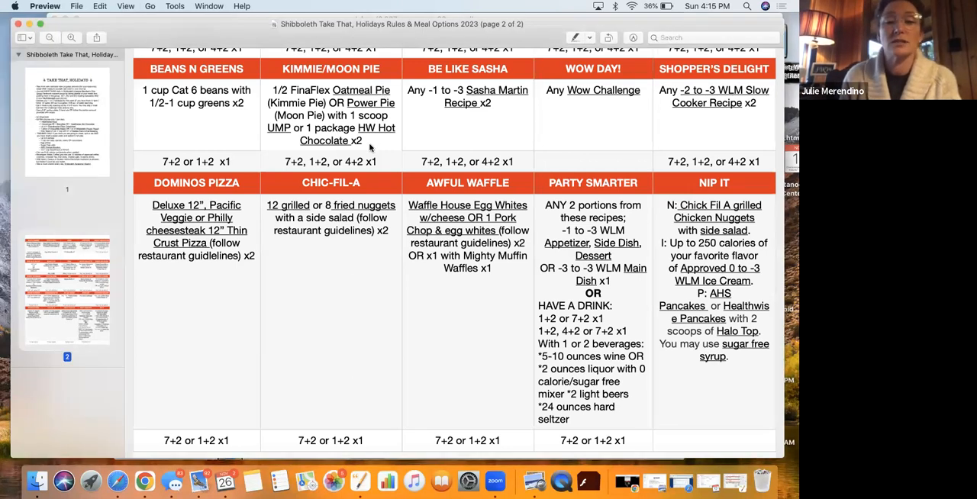
{"action": "mouse_move", "coordinate": [339, 73]}
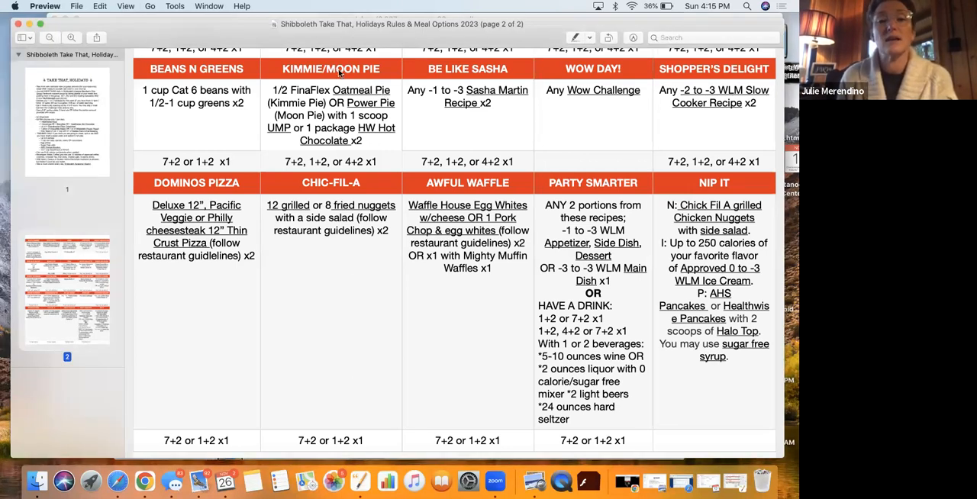